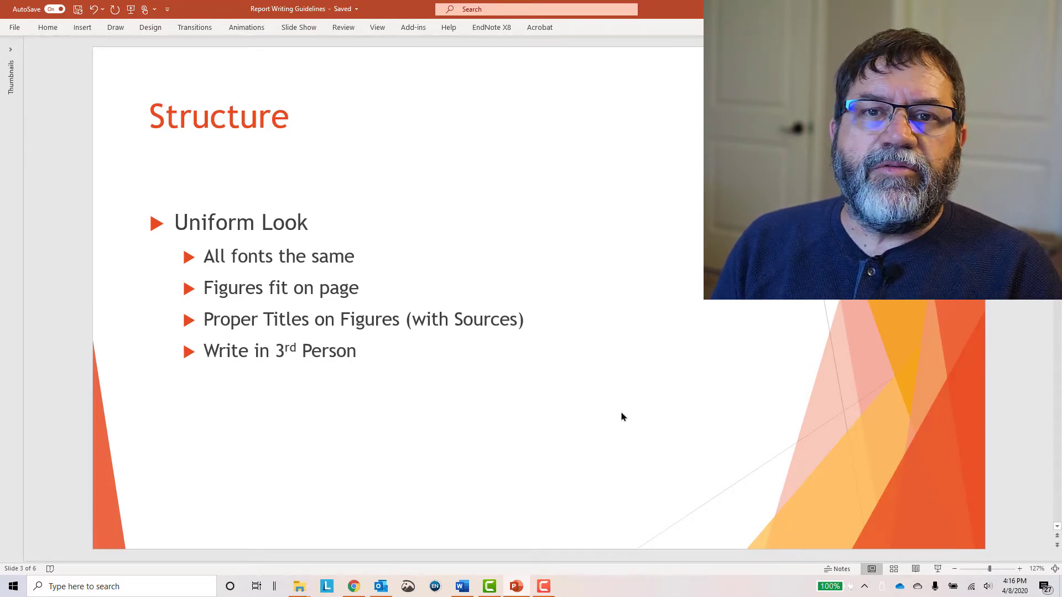
mouse_move(449, 510)
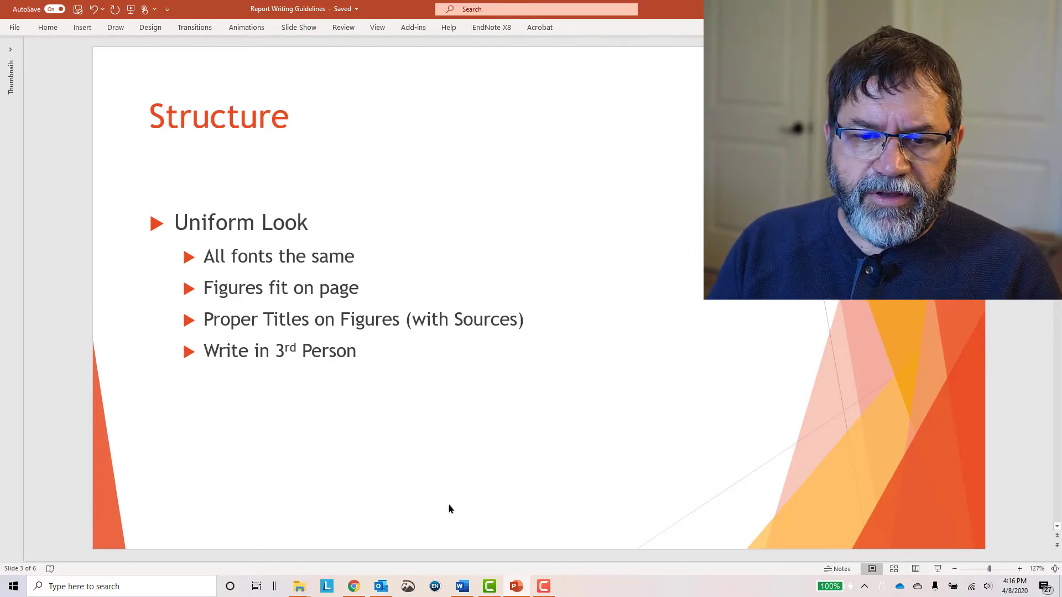
Show the Word report template's Maintenance Manual section with the captioned, sourced Figure 1
left_click(459, 586)
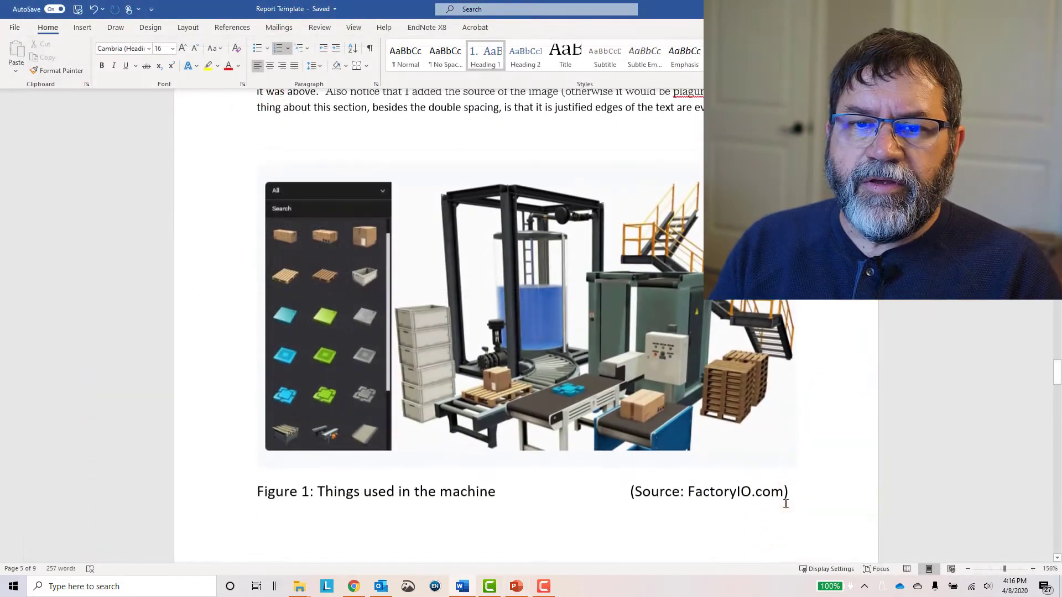
scroll("down", 3)
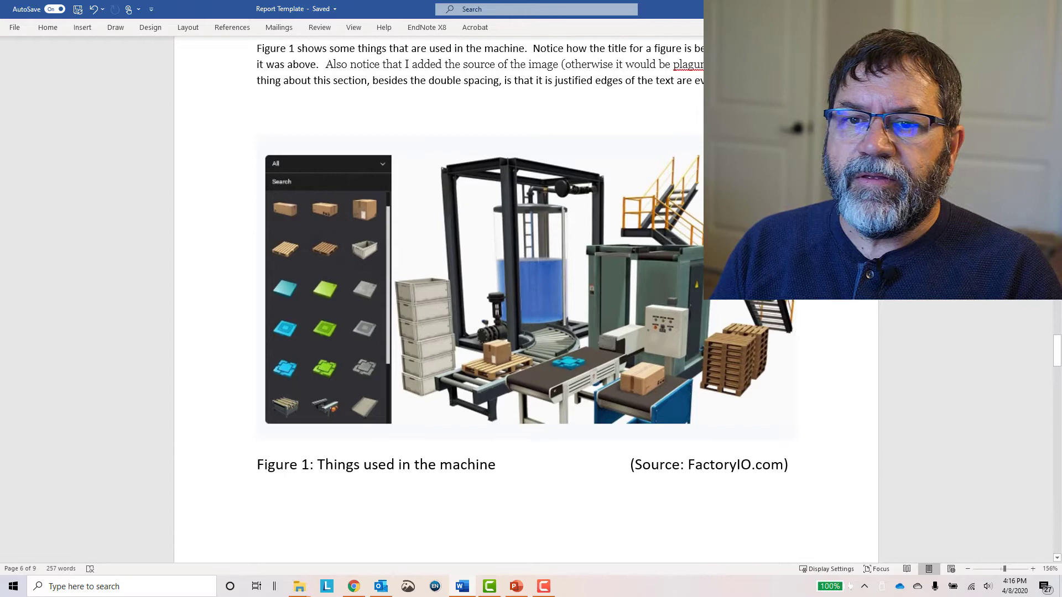
scroll("up", 3)
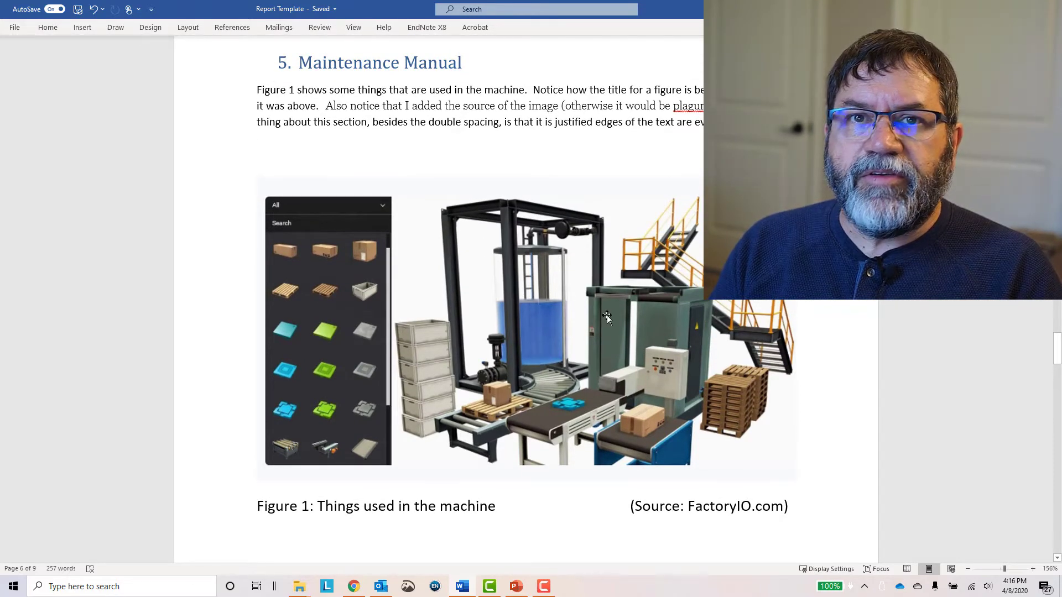
mouse_move(606, 340)
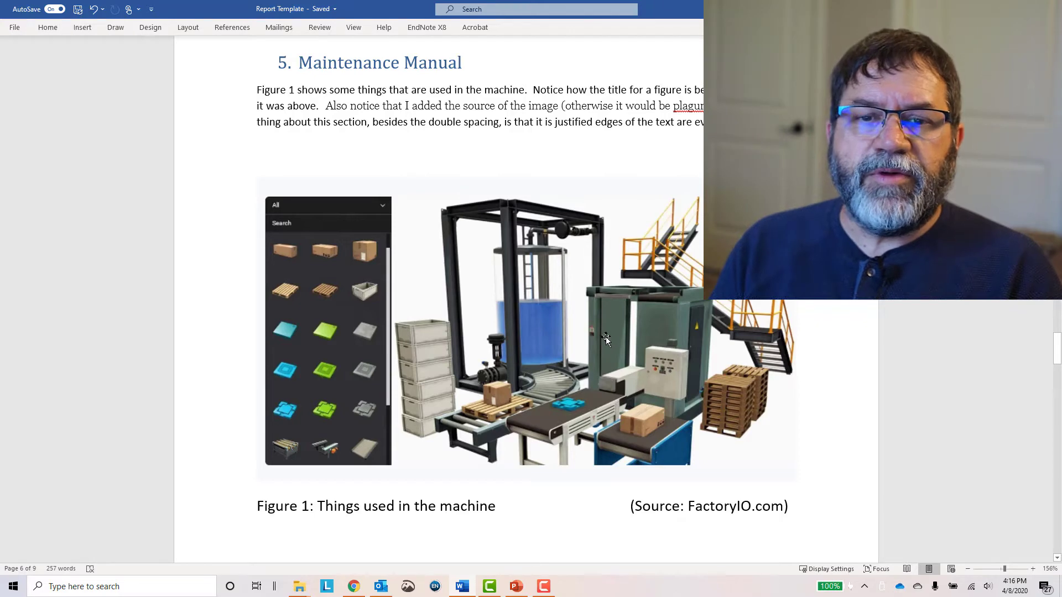
mouse_move(426, 337)
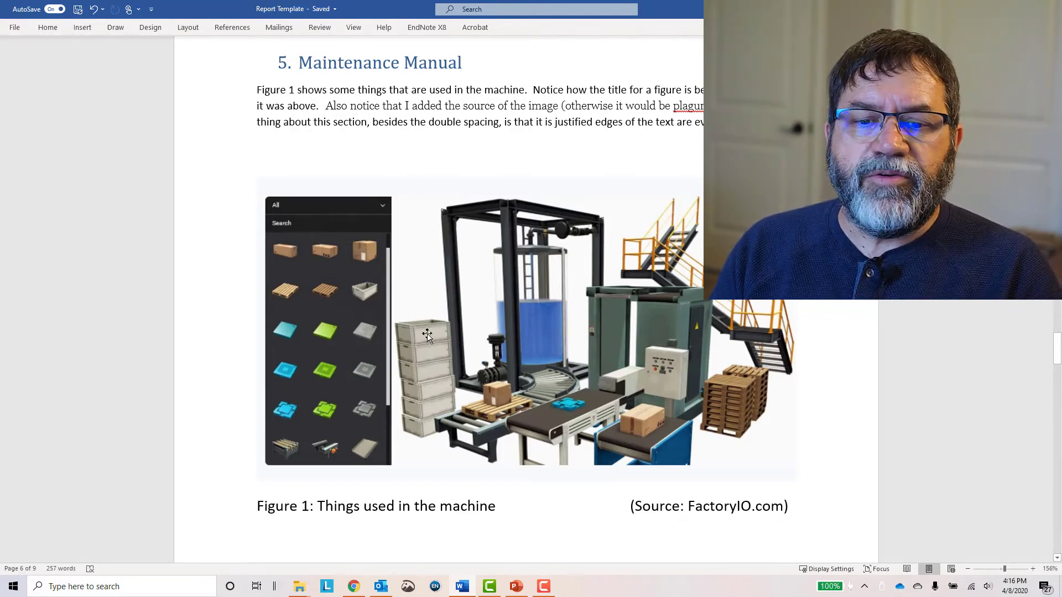
mouse_move(283, 478)
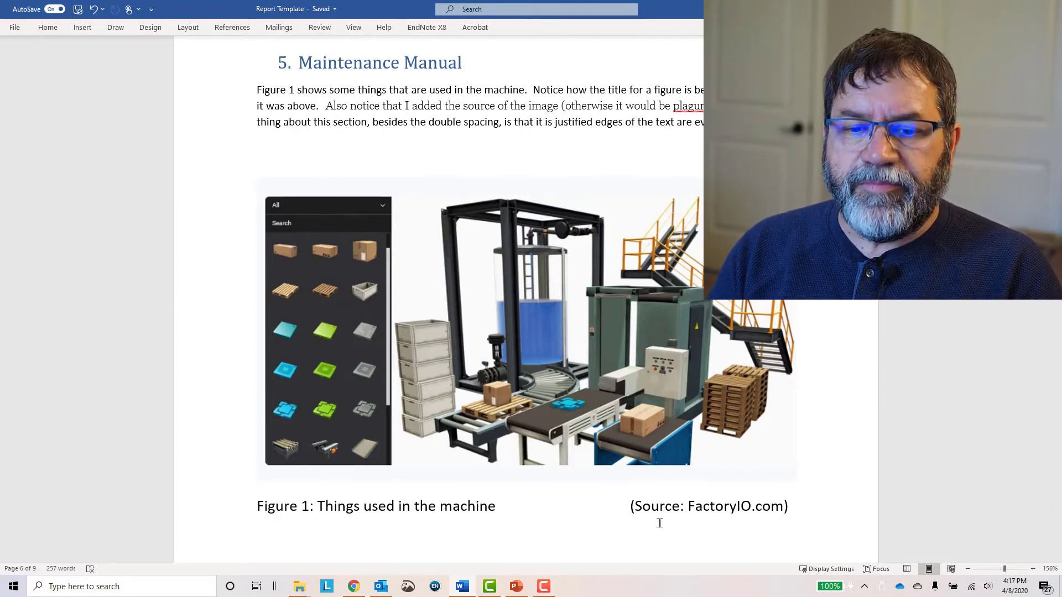
Return to PowerPoint's Structure slide, whose uniform-look list ends with 'Write in 3rd Person'
left_click(515, 587)
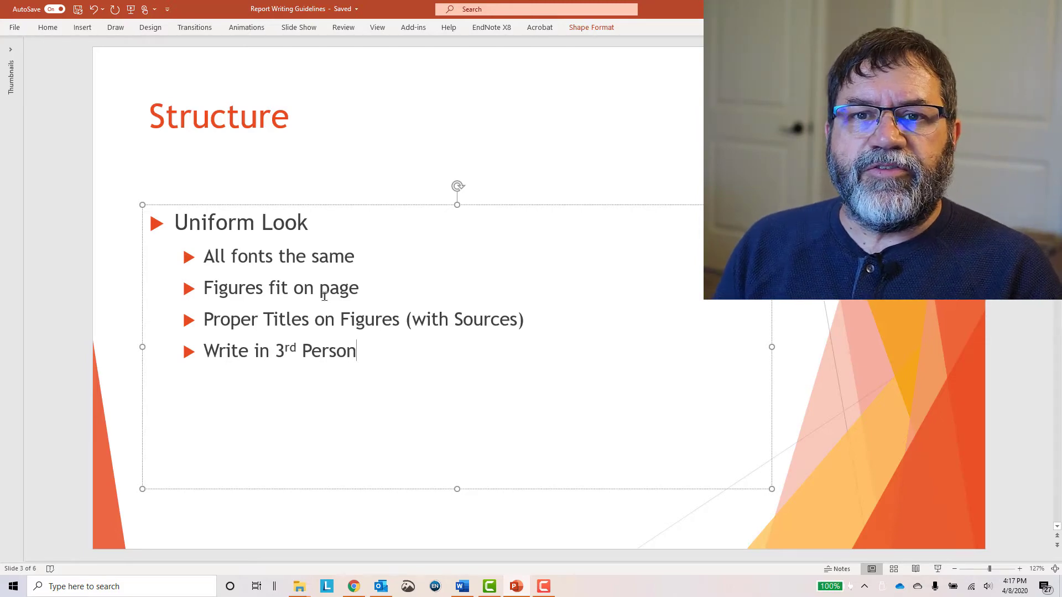
Browse the Word template as a multi-page overview, from title page through the page-5 table and page-6 figure
left_click(461, 586)
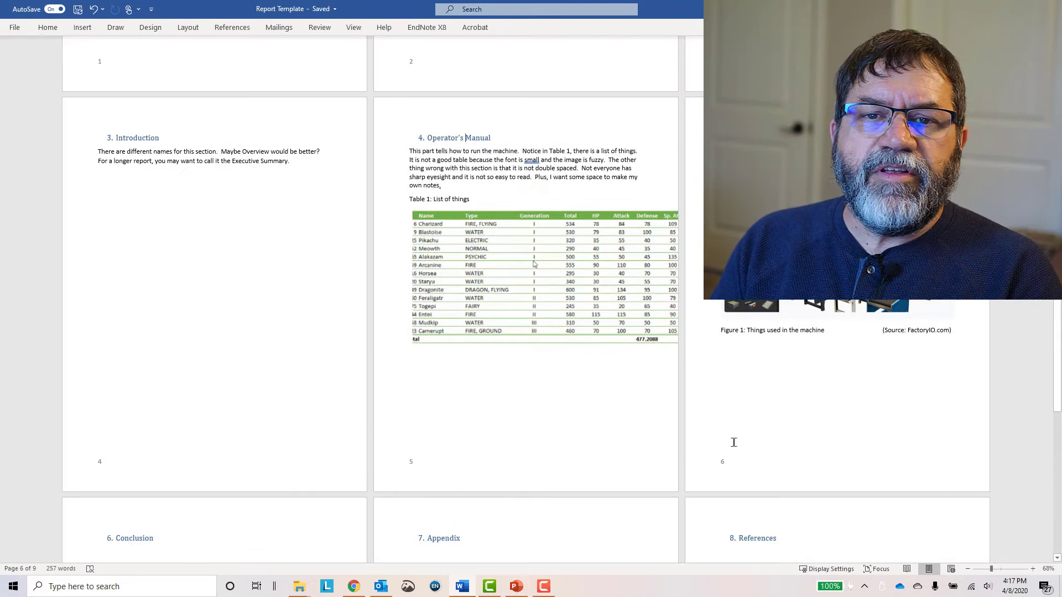
scroll("up", 3)
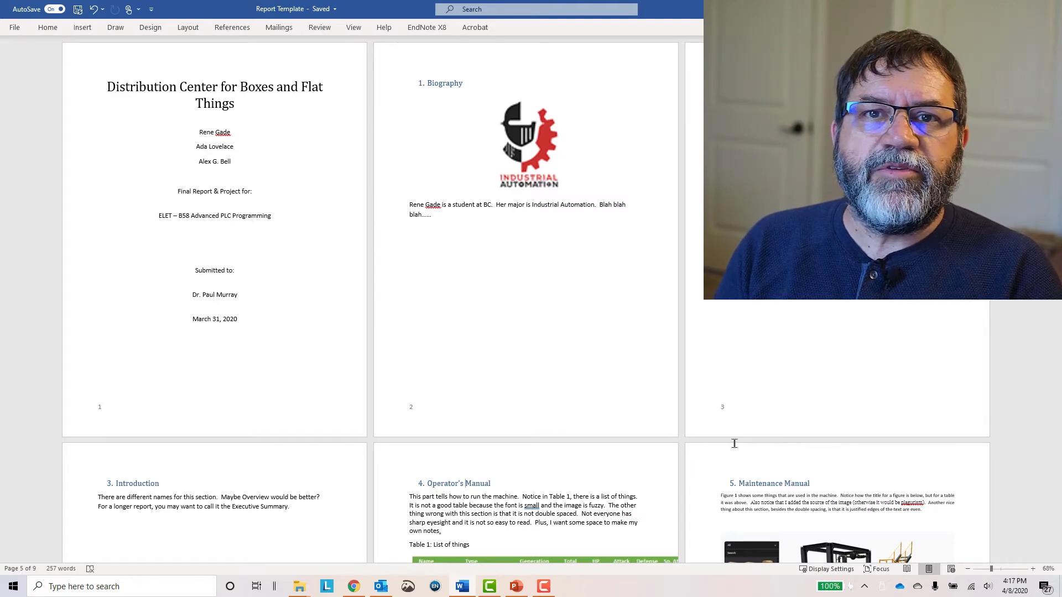
scroll("down", 3)
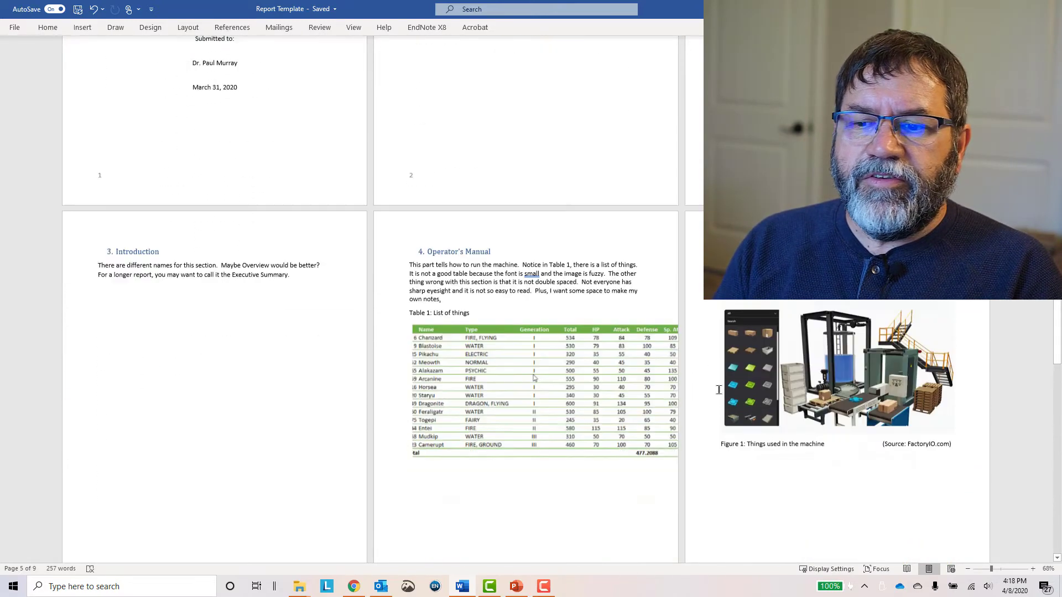
scroll("down", 3)
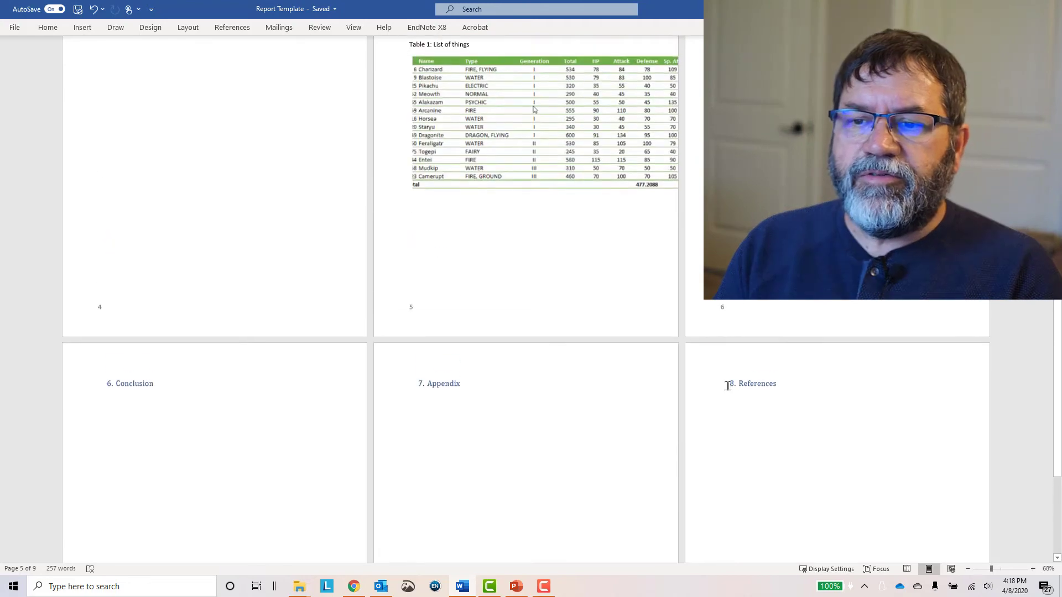
scroll("up", 3)
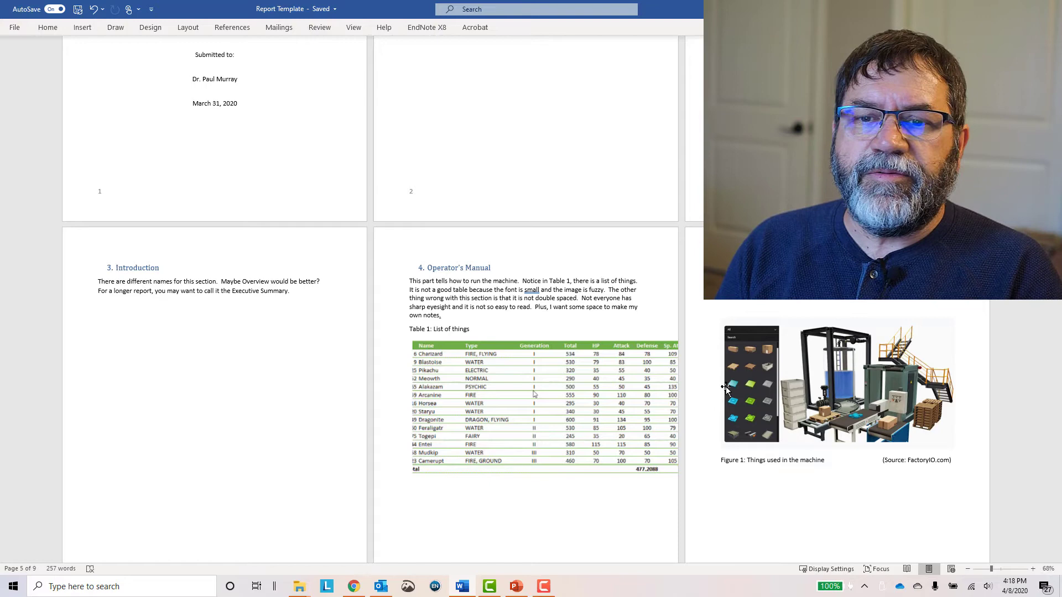
Switch back to PowerPoint and advance to slide 4, 'Story Telling'
left_click(516, 586)
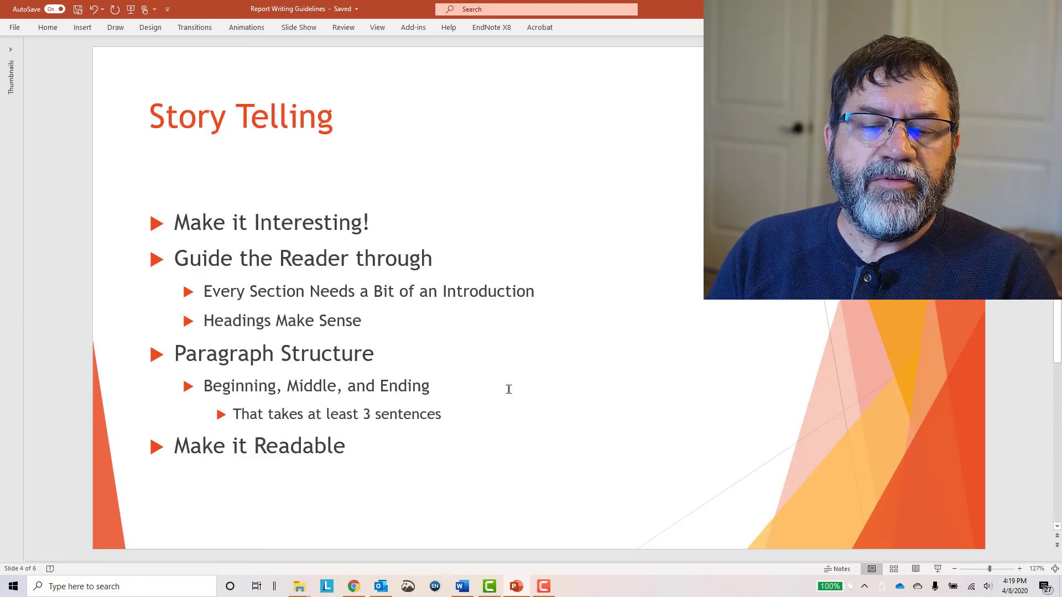
mouse_move(570, 383)
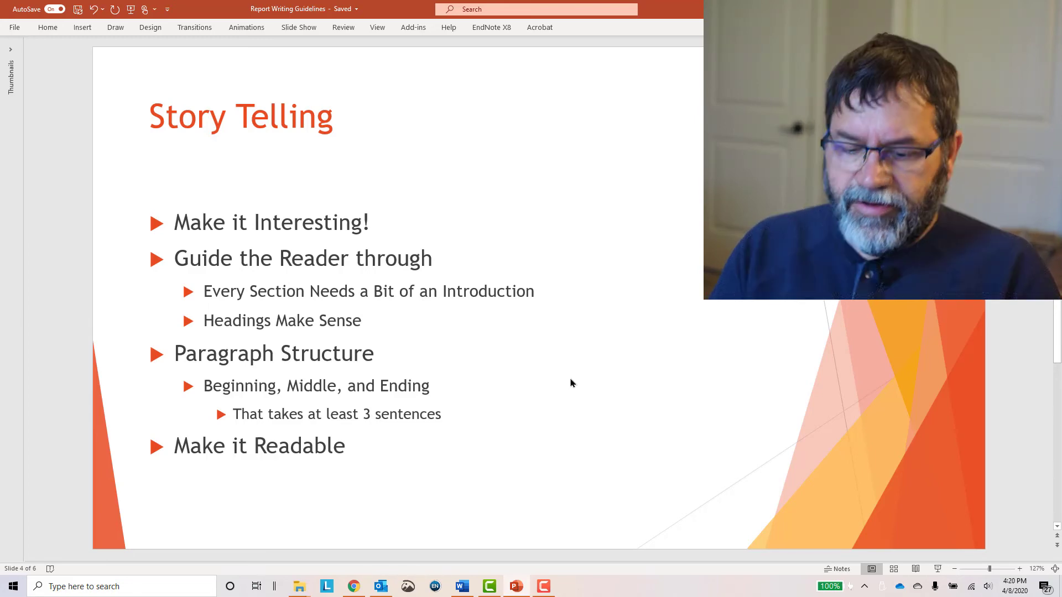